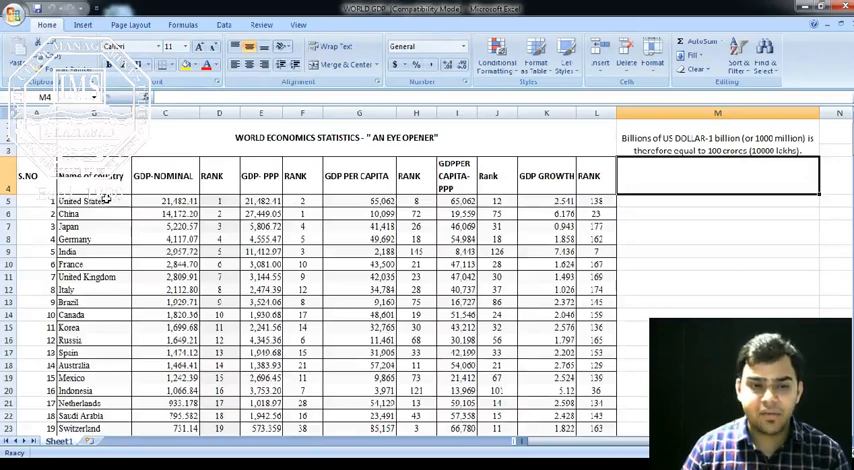
pyautogui.moveTo(130, 242)
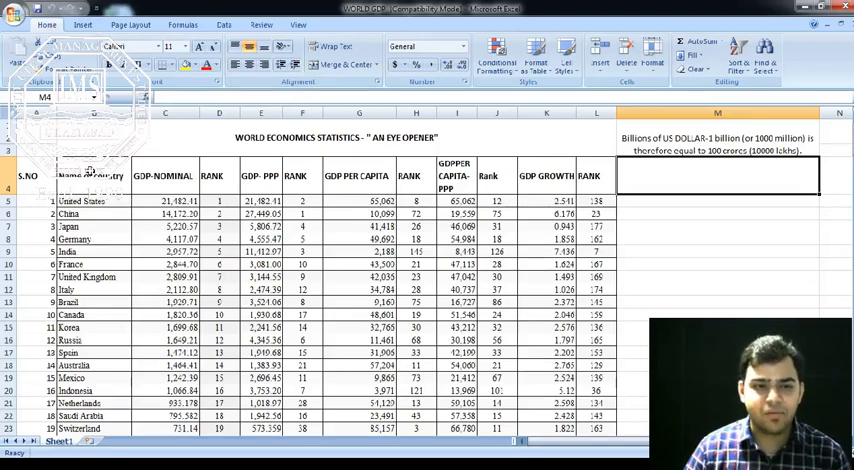
# Enter data values into the world economics statistics table and dismiss the color scheme prompt
pyautogui.click(90, 176)
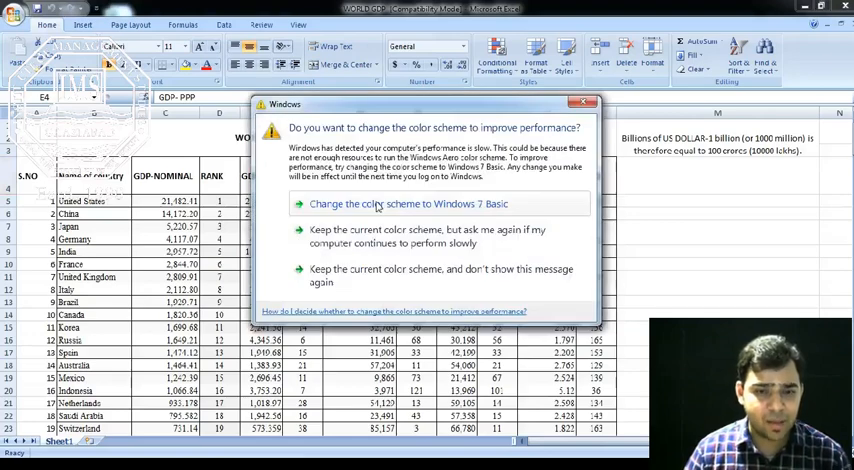
pyautogui.click(592, 102)
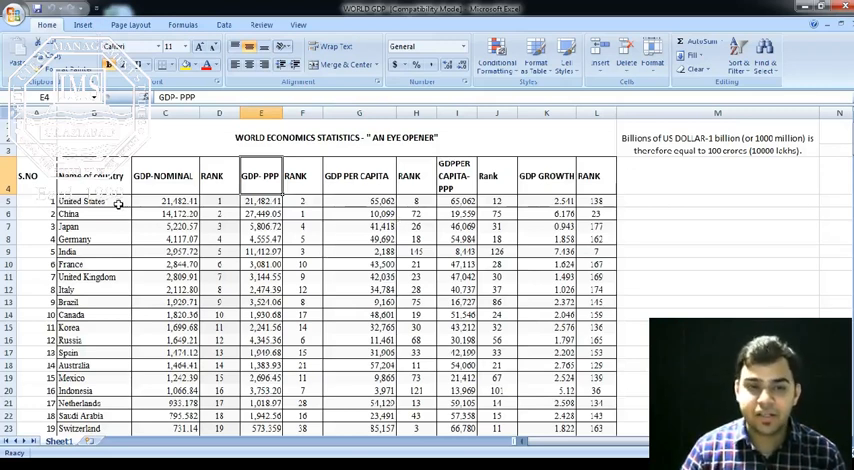
pyautogui.moveTo(788, 236)
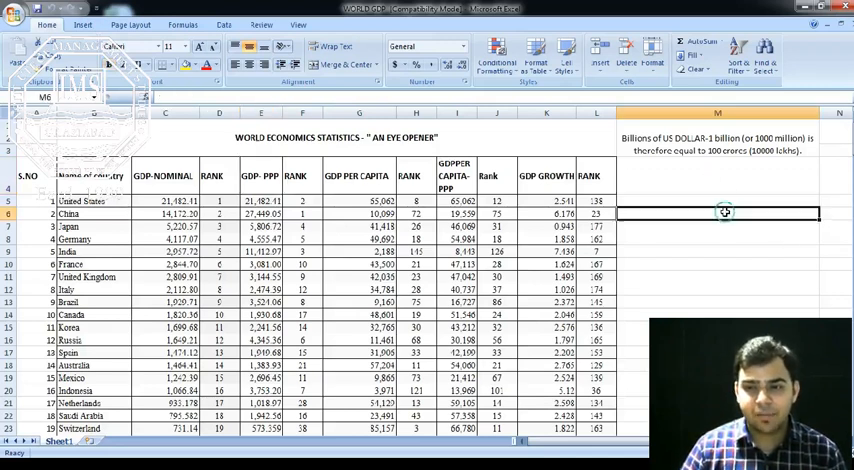
pyautogui.write('144 cr')
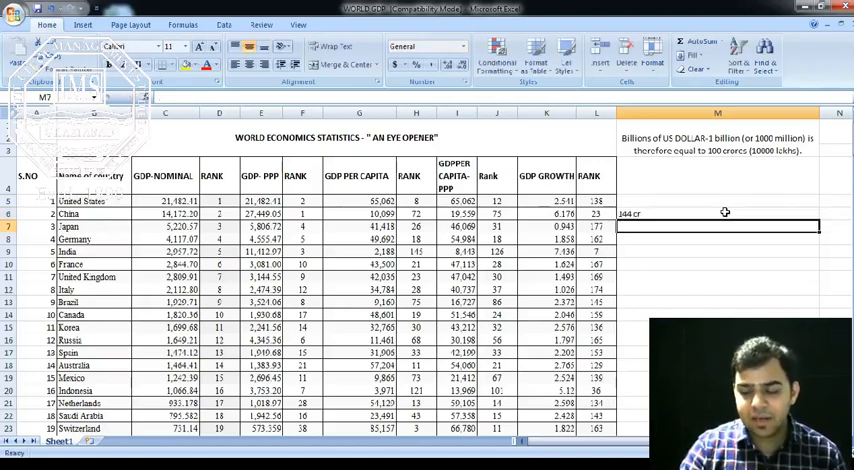
pyautogui.write('1')
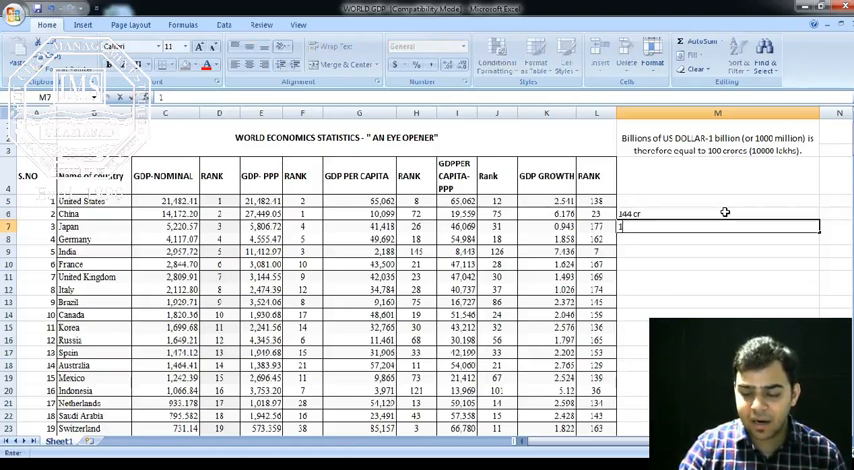
pyautogui.write('30')
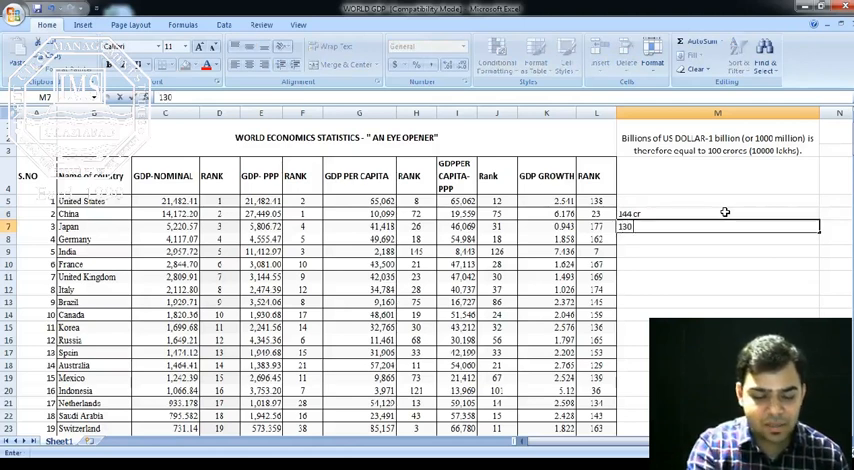
pyautogui.write('cr')
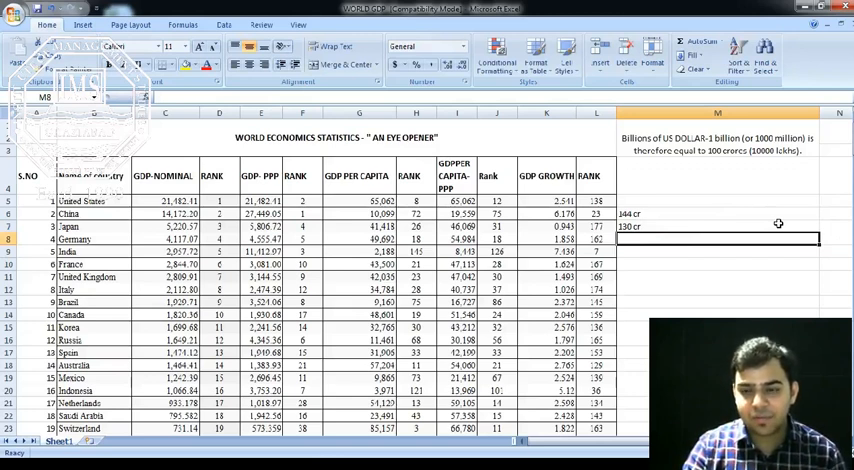
pyautogui.write('33 cr')
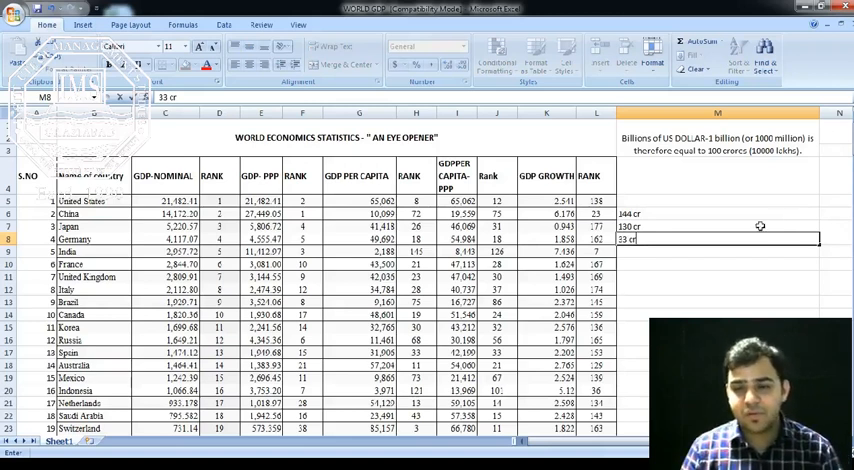
pyautogui.moveTo(656, 216)
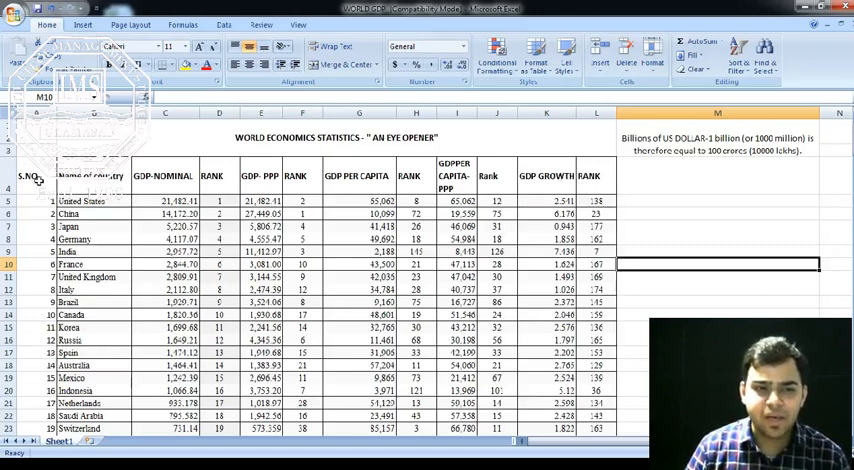
# Turn on Filter from Home > Sort & Filter for the table headings and check the S.NO dropdown
pyautogui.click(92, 176)
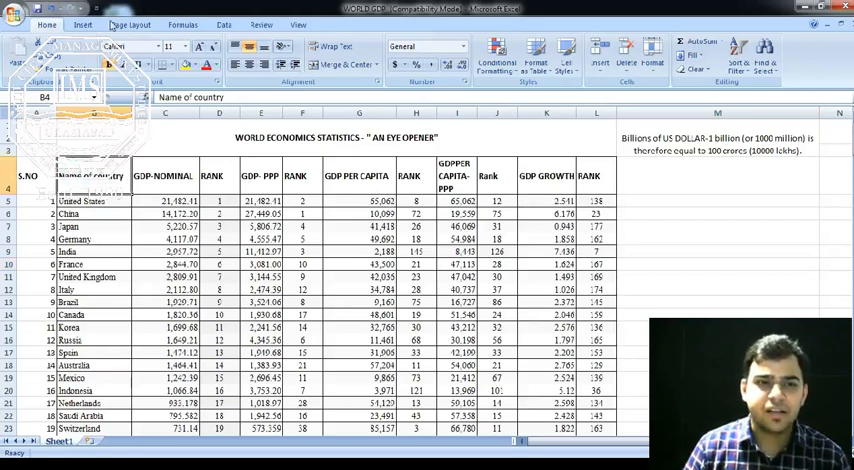
pyautogui.click(82, 24)
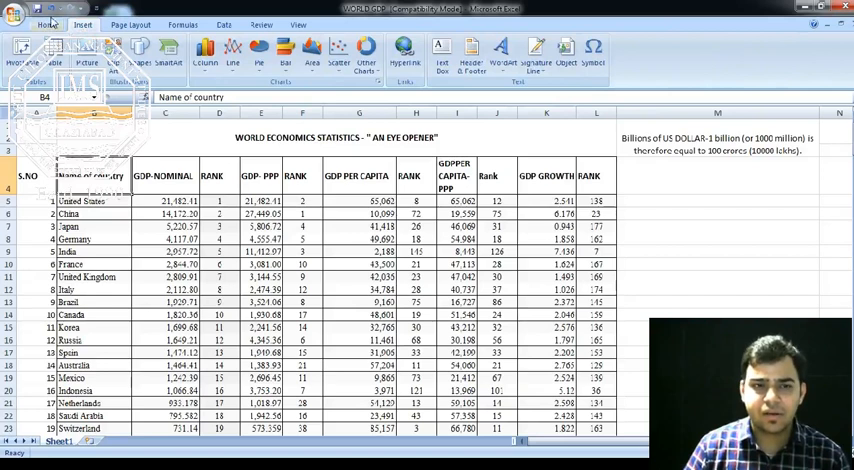
pyautogui.click(48, 24)
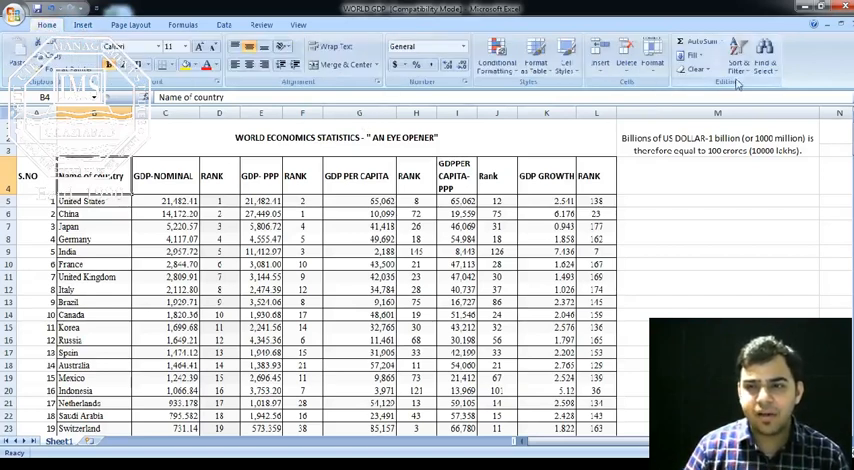
pyautogui.moveTo(736, 56)
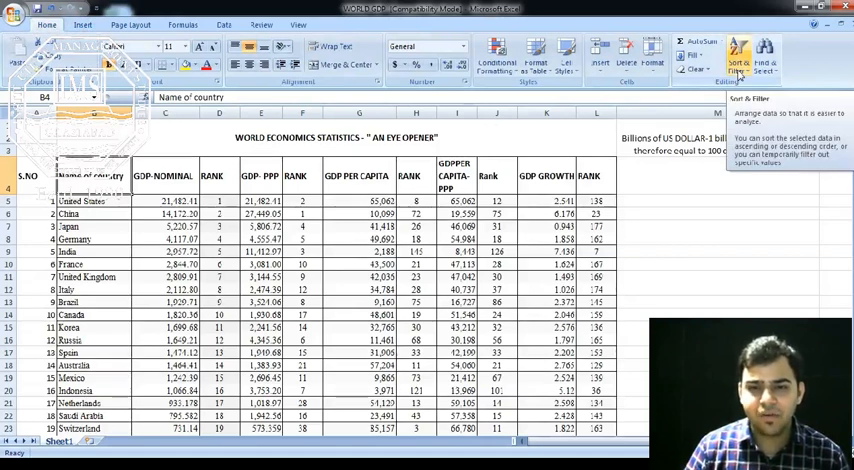
pyautogui.click(740, 50)
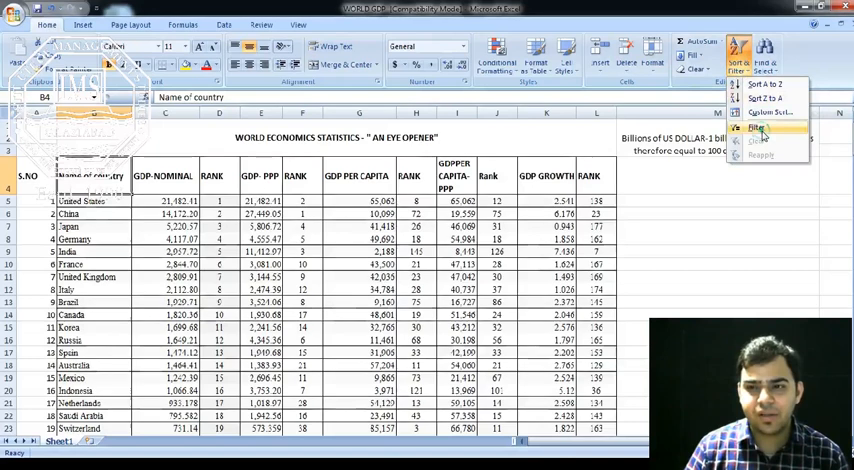
pyautogui.click(756, 130)
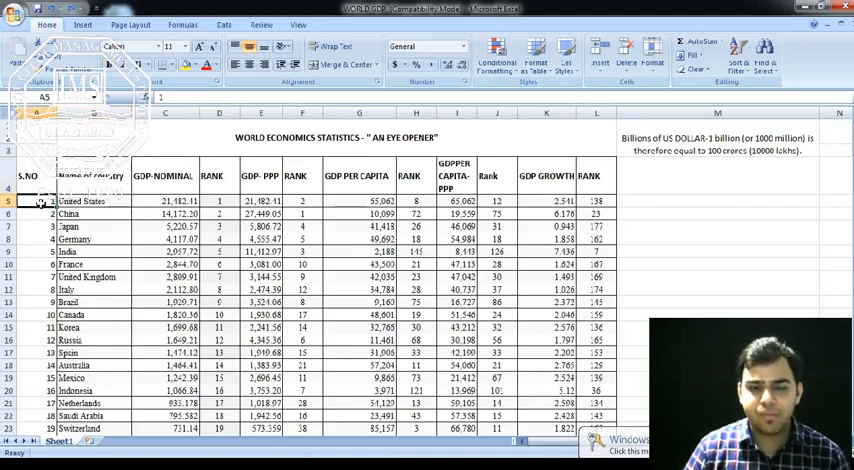
pyautogui.click(740, 50)
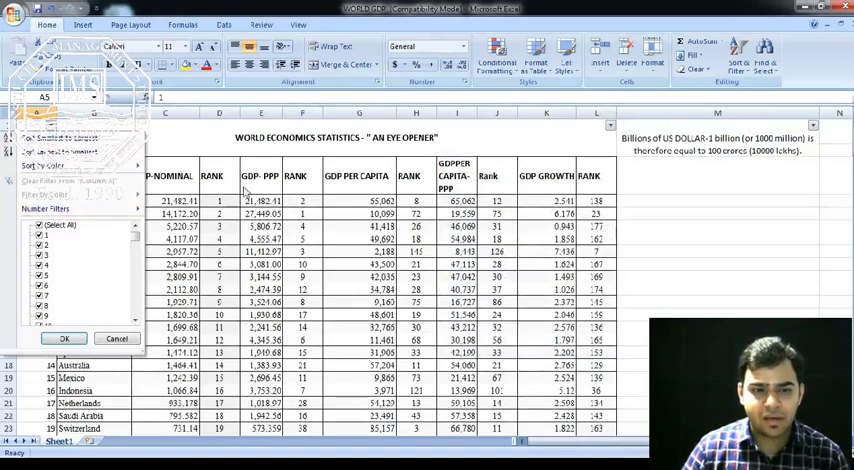
pyautogui.click(64, 338)
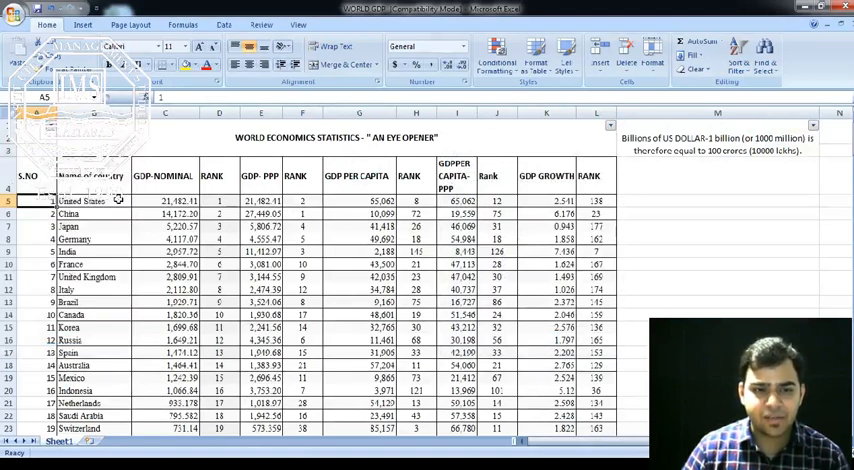
pyautogui.click(82, 200)
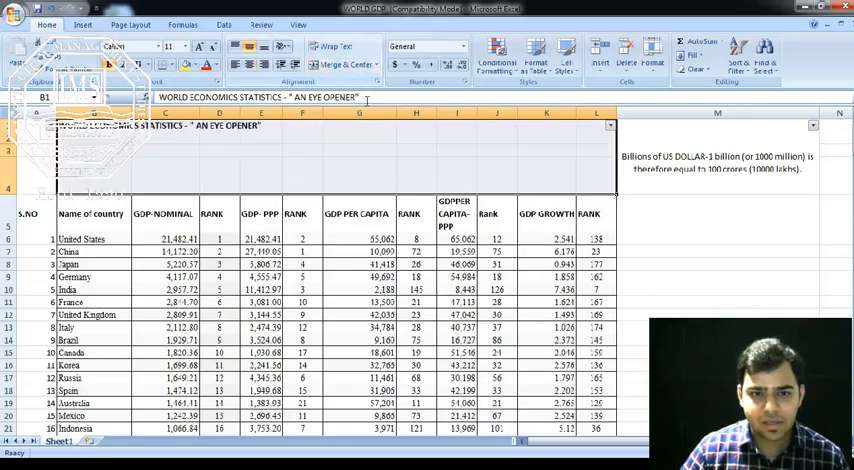
# Select the table's title cell to adjust the rows above the column headings
pyautogui.click(716, 212)
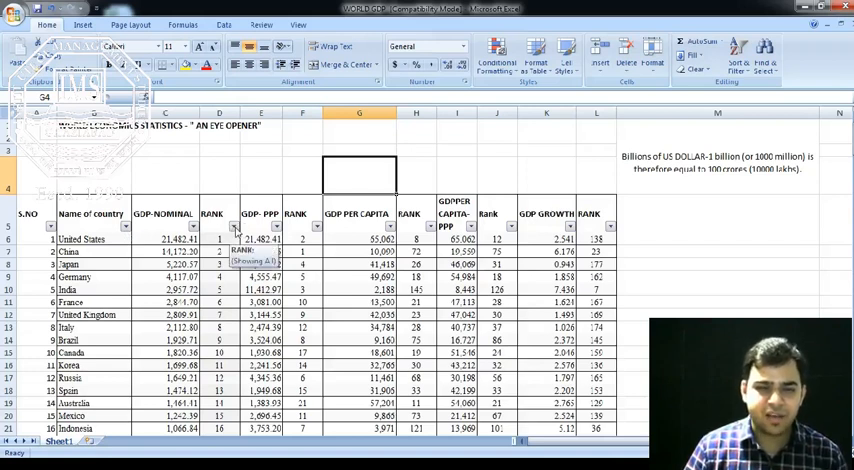
# Filter the GDP rank column to keep only ranks 1 to 5
pyautogui.click(232, 226)
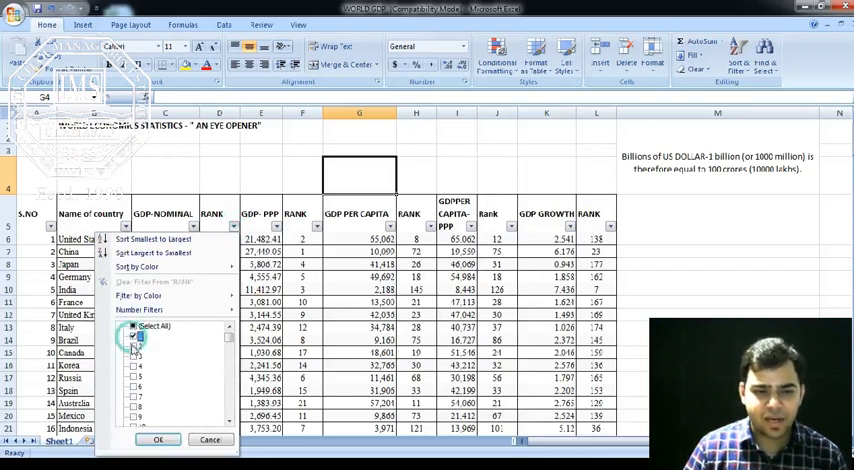
pyautogui.click(132, 352)
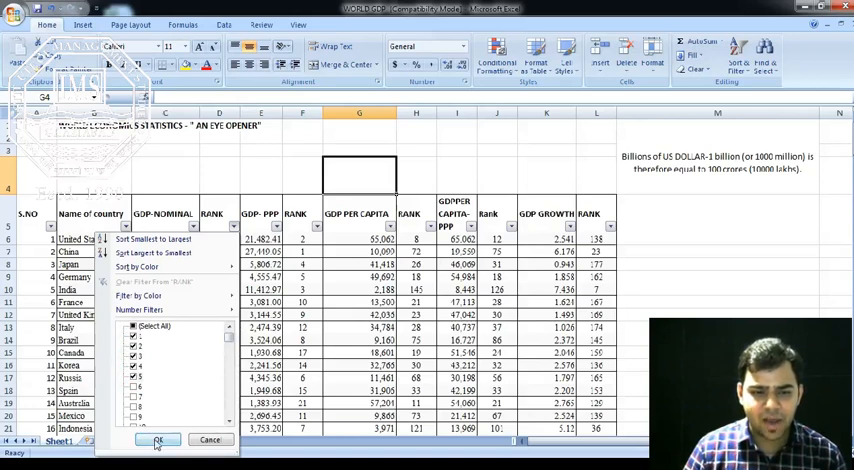
pyautogui.click(156, 440)
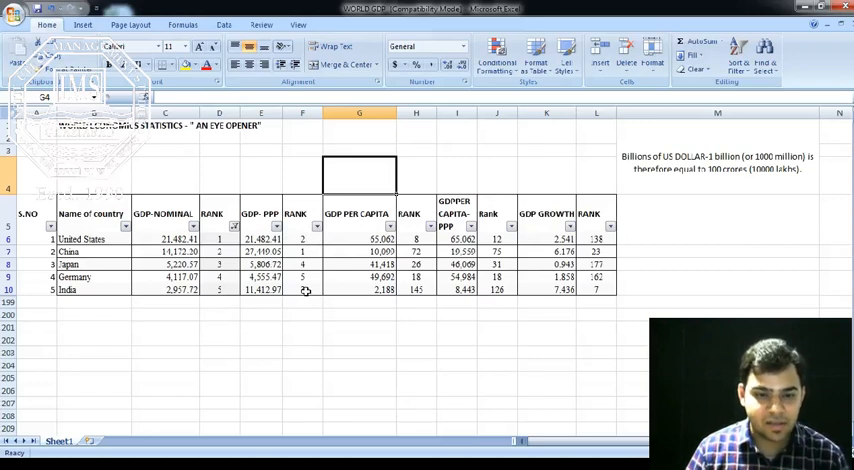
# Fill China's per-capita rank 72 and India's rank 141 with yellow
pyautogui.click(302, 288)
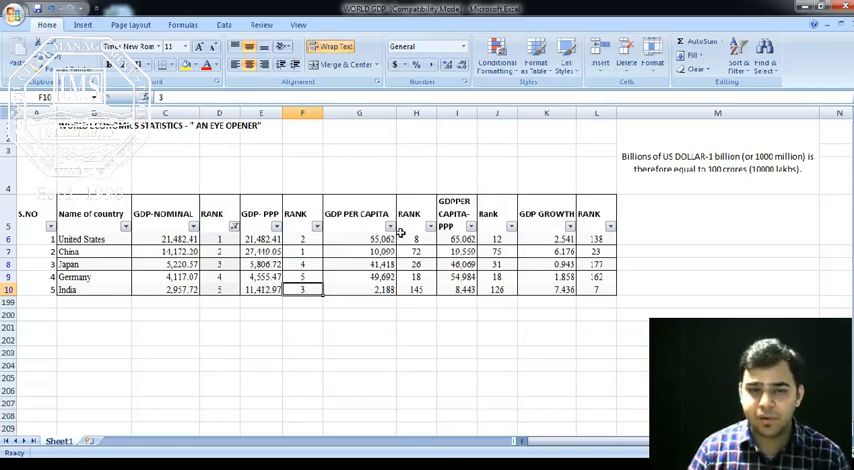
pyautogui.click(416, 252)
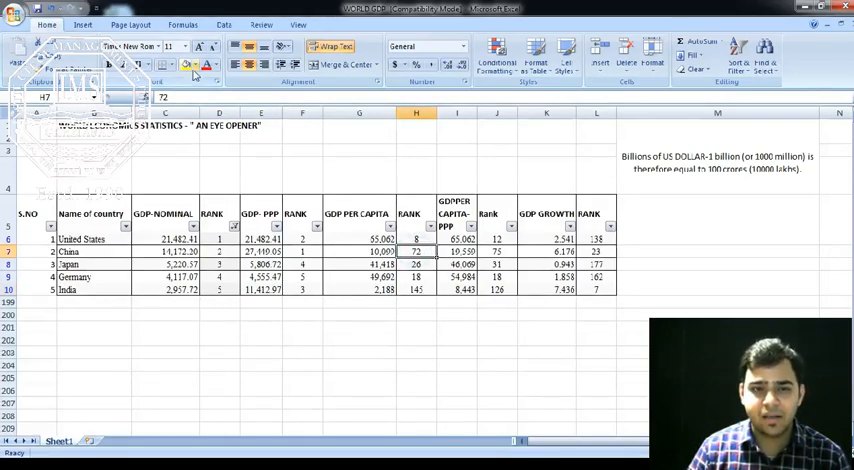
pyautogui.click(416, 252)
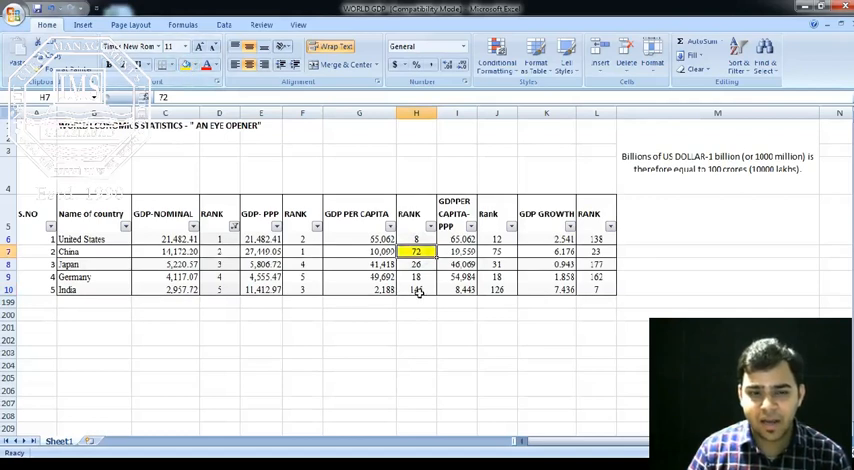
pyautogui.click(416, 288)
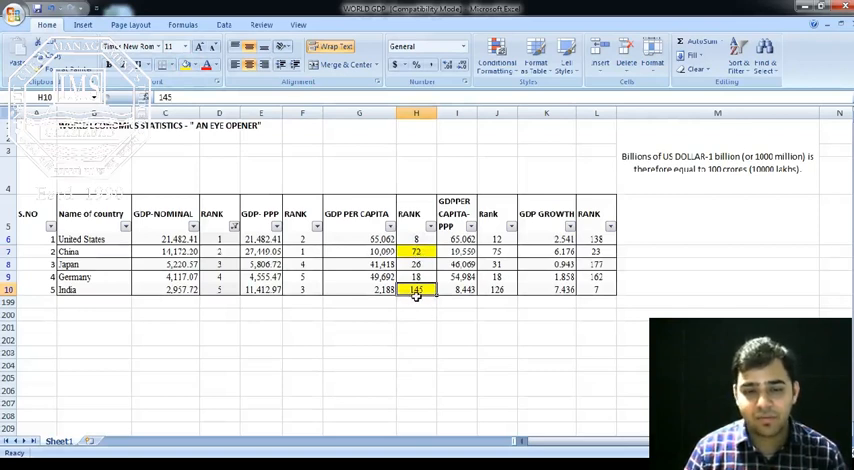
pyautogui.click(220, 288)
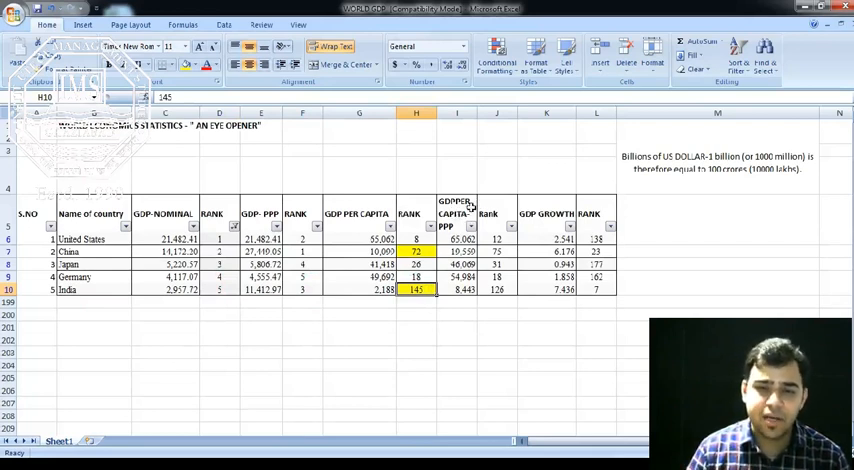
pyautogui.moveTo(496, 300)
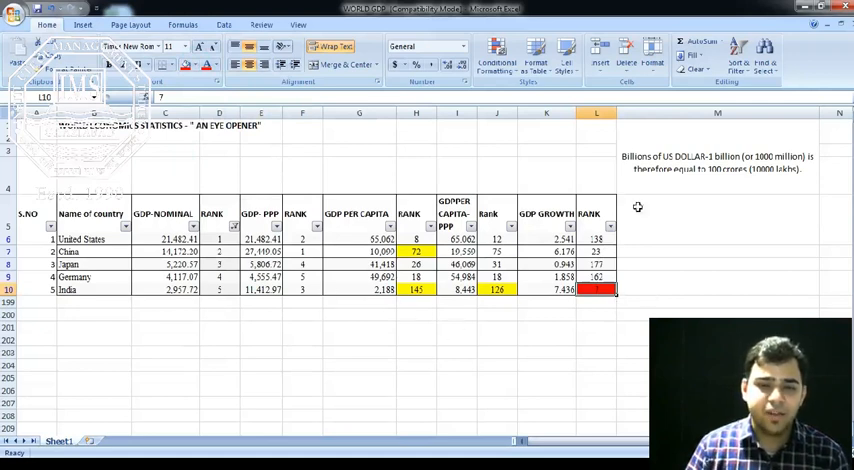
pyautogui.moveTo(460, 368)
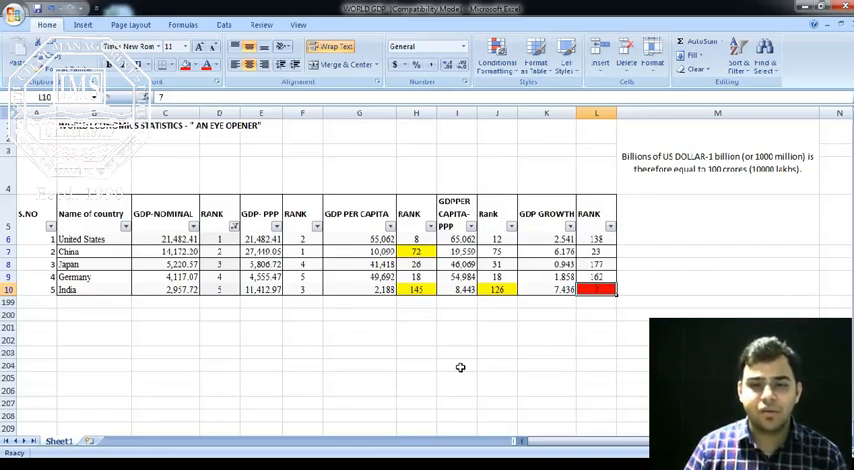
pyautogui.moveTo(604, 308)
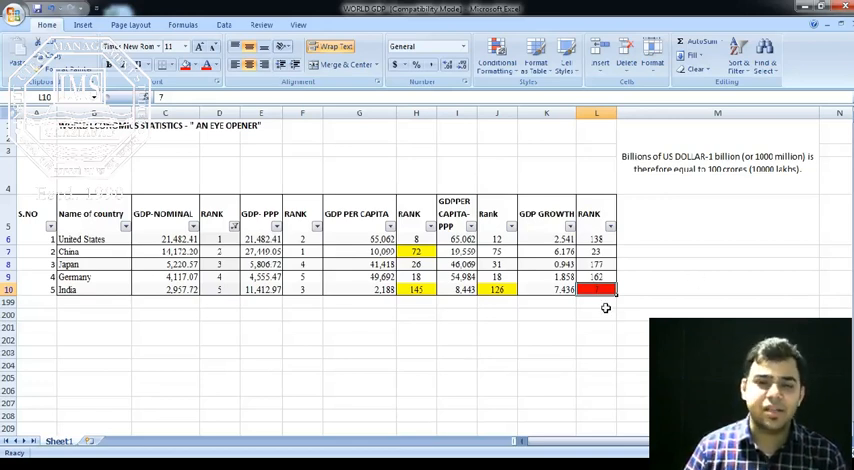